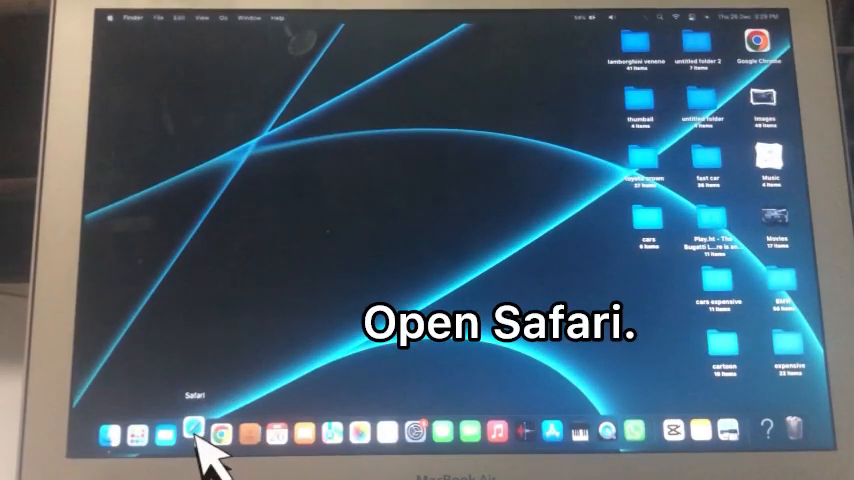
Launch Safari and search Google for 'itunes'.
left_click(192, 432)
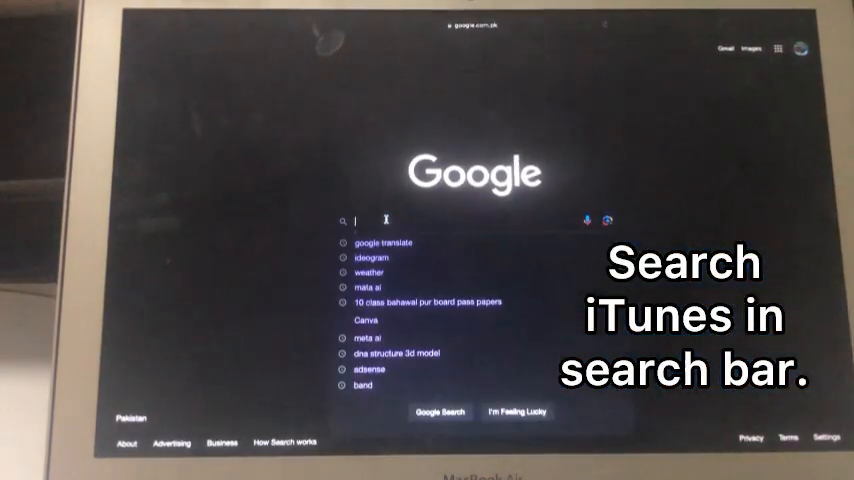
type("itunes")
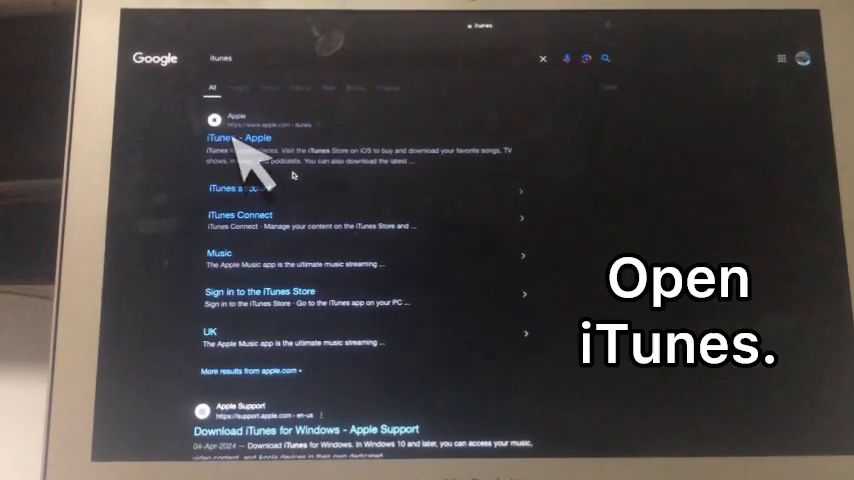
left_click(234, 136)
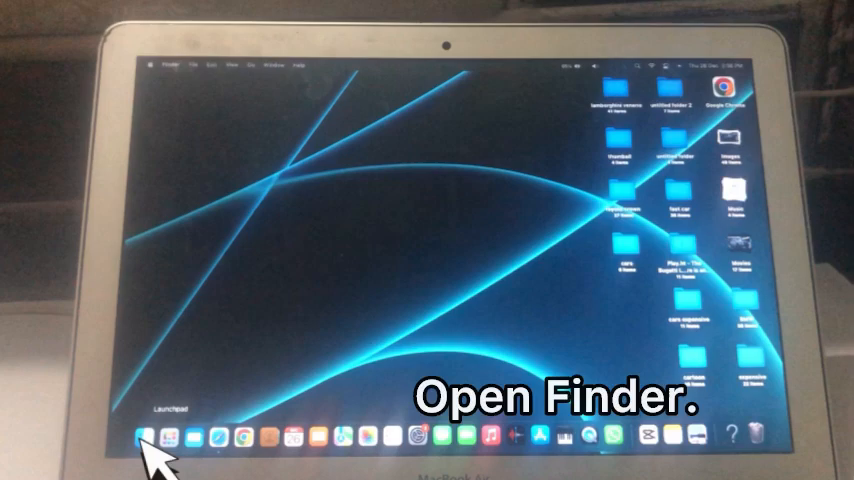
Select the connected iPhone under Locations to see its Recovery Mode options.
left_click(150, 440)
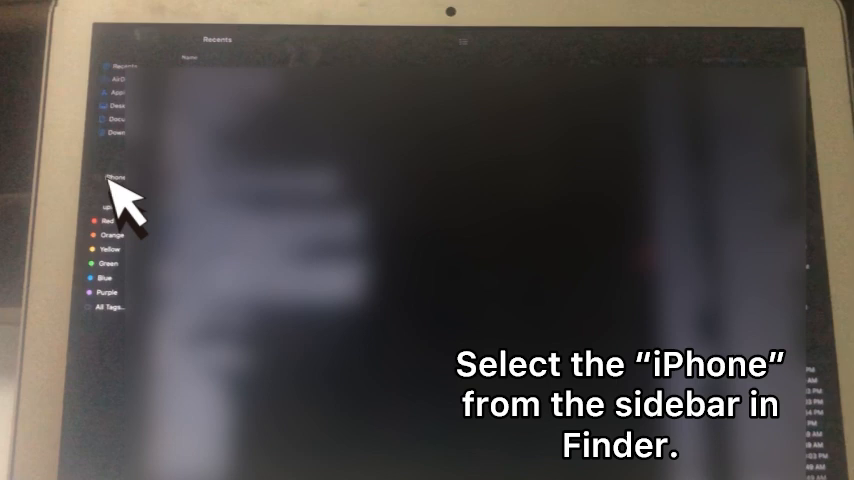
left_click(118, 176)
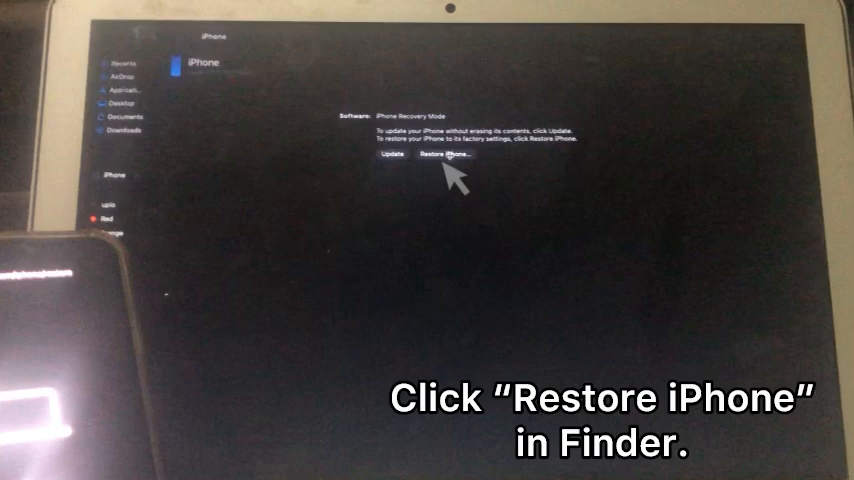
Start Restore iPhone and confirm with Restore and Update.
left_click(444, 158)
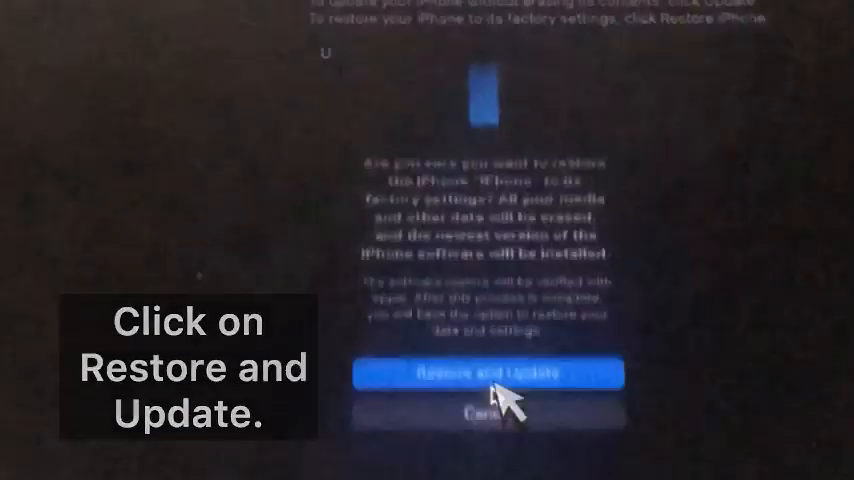
left_click(488, 374)
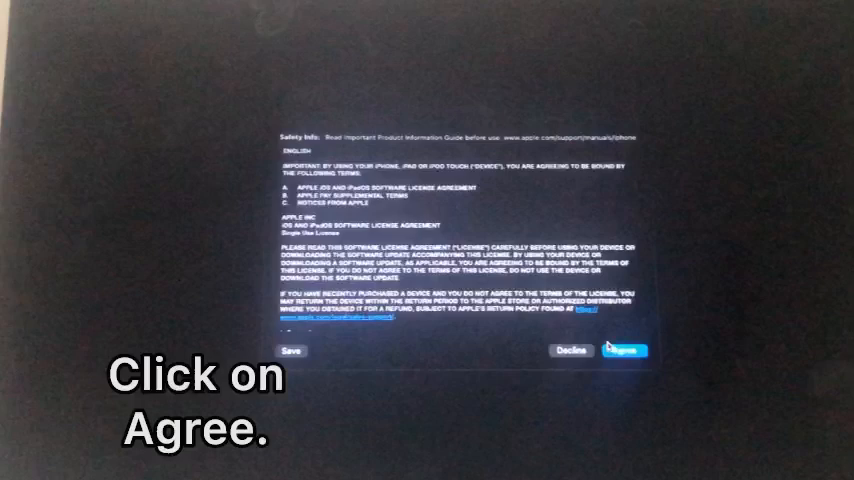
Agree to the iPhone software license agreement so the restore proceeds.
left_click(618, 348)
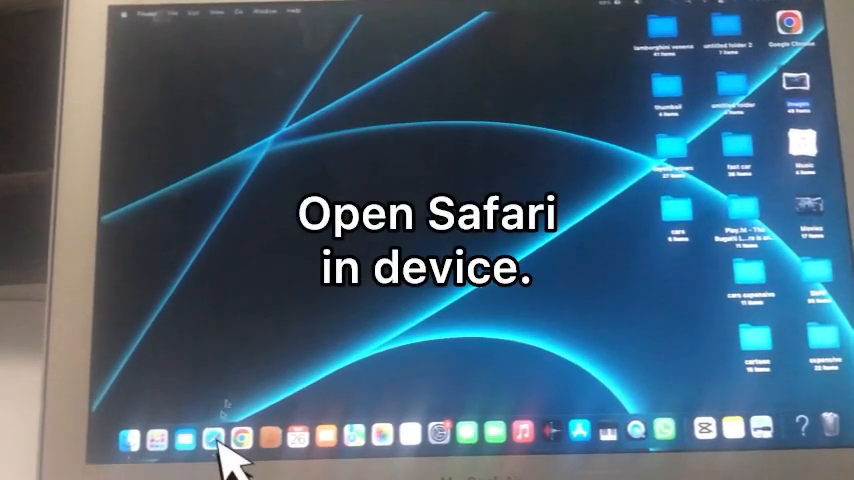
Search Google for 'iTunes' in Safari and open the 'iTunes - Apple' result.
left_click(208, 432)
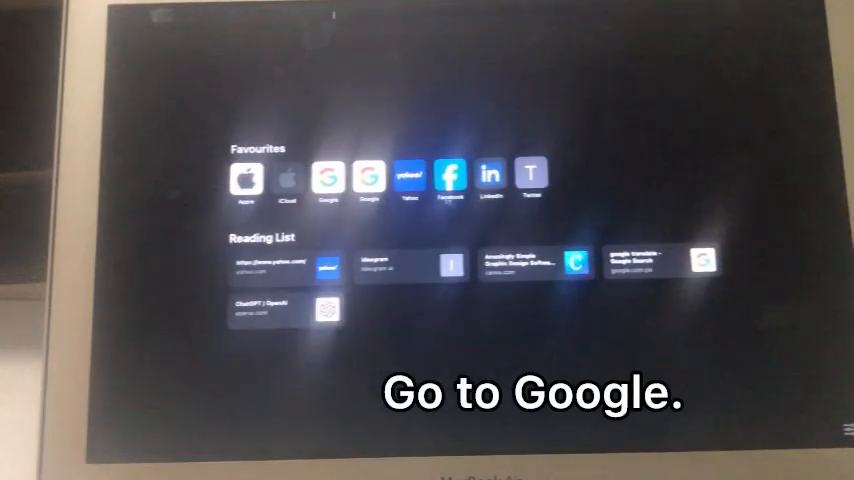
left_click(328, 176)
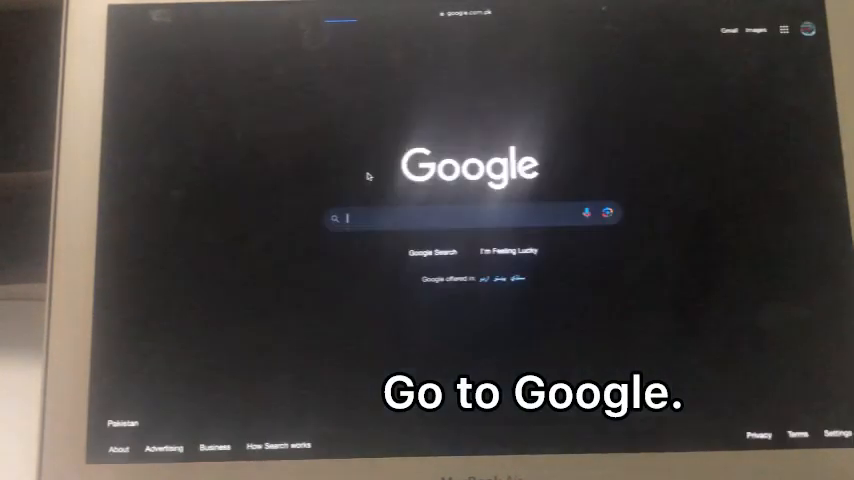
left_click(470, 216)
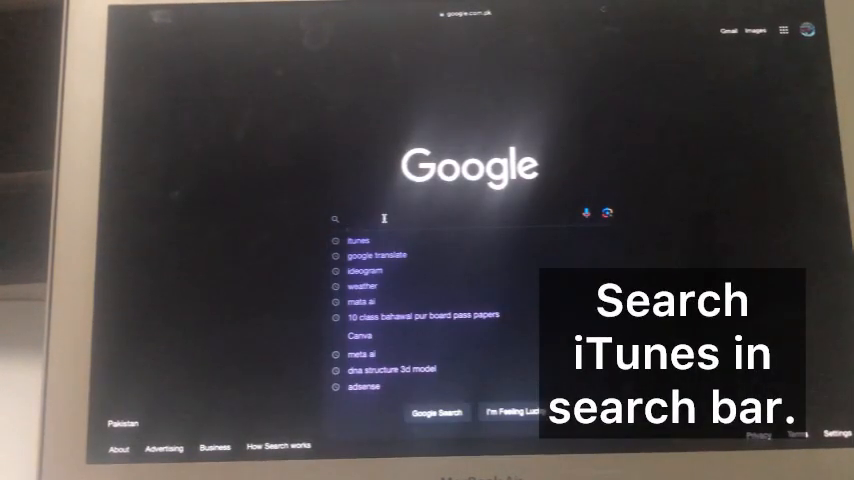
type("iTunes")
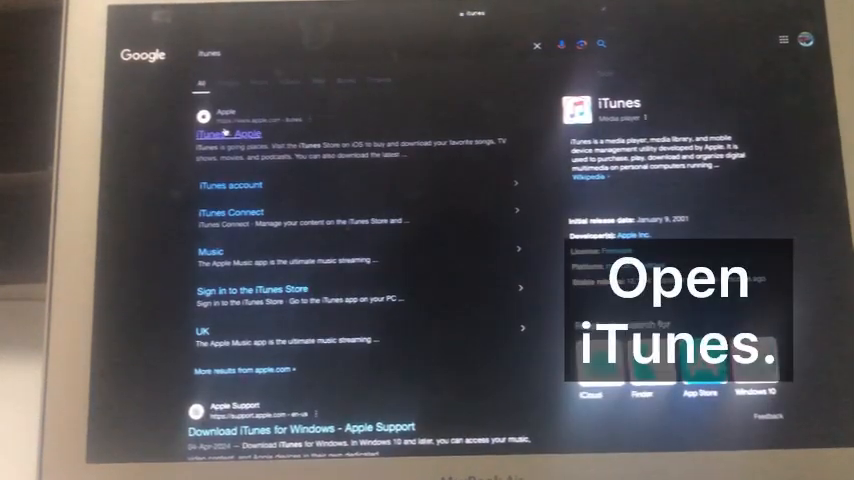
left_click(214, 130)
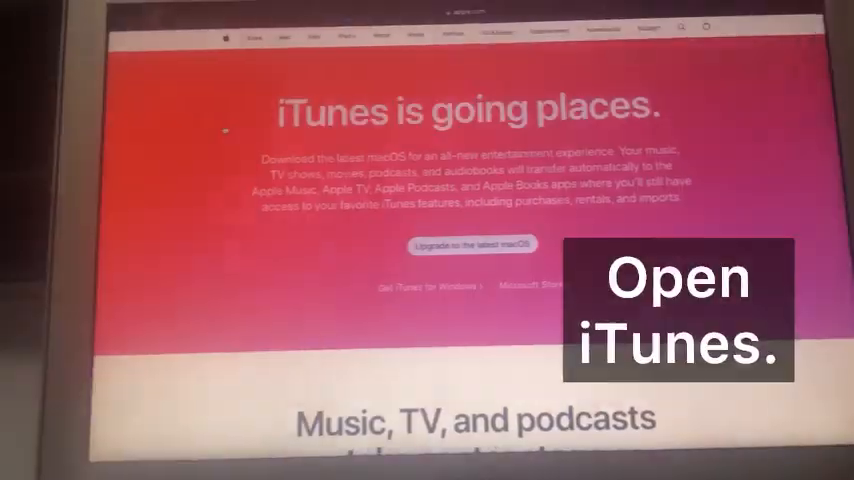